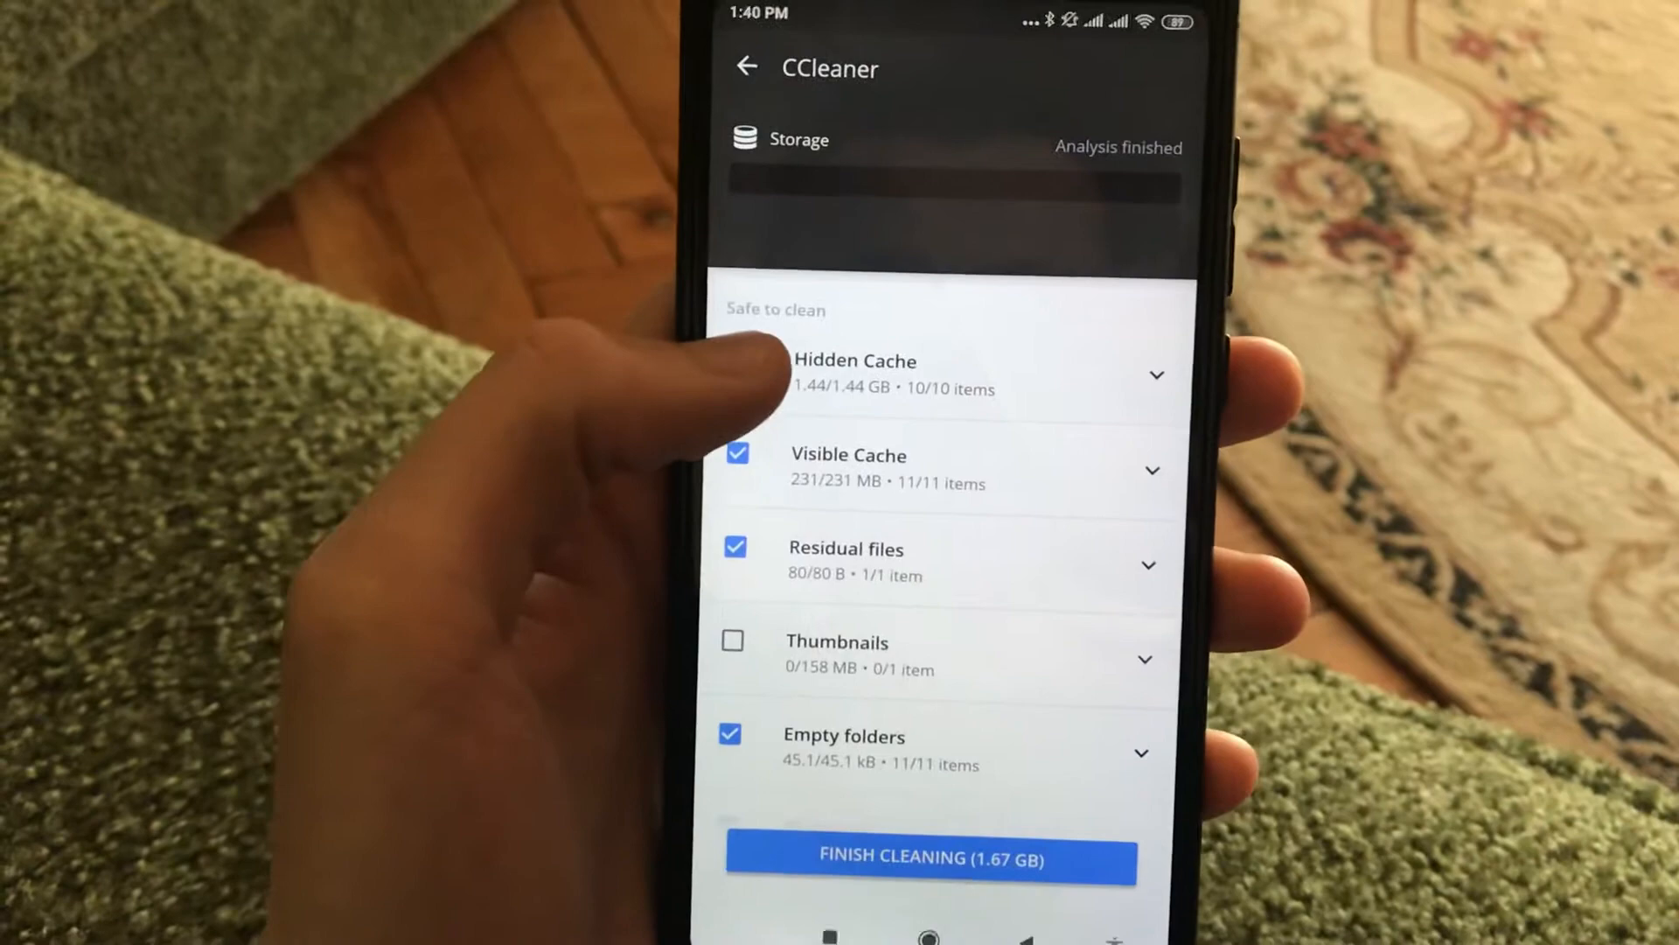
Include Hidden Cache for cleaning alongside Visible Cache, Residual files, Empty folders and Clipboard.
{"action": "left_click", "coordinate": [736, 374]}
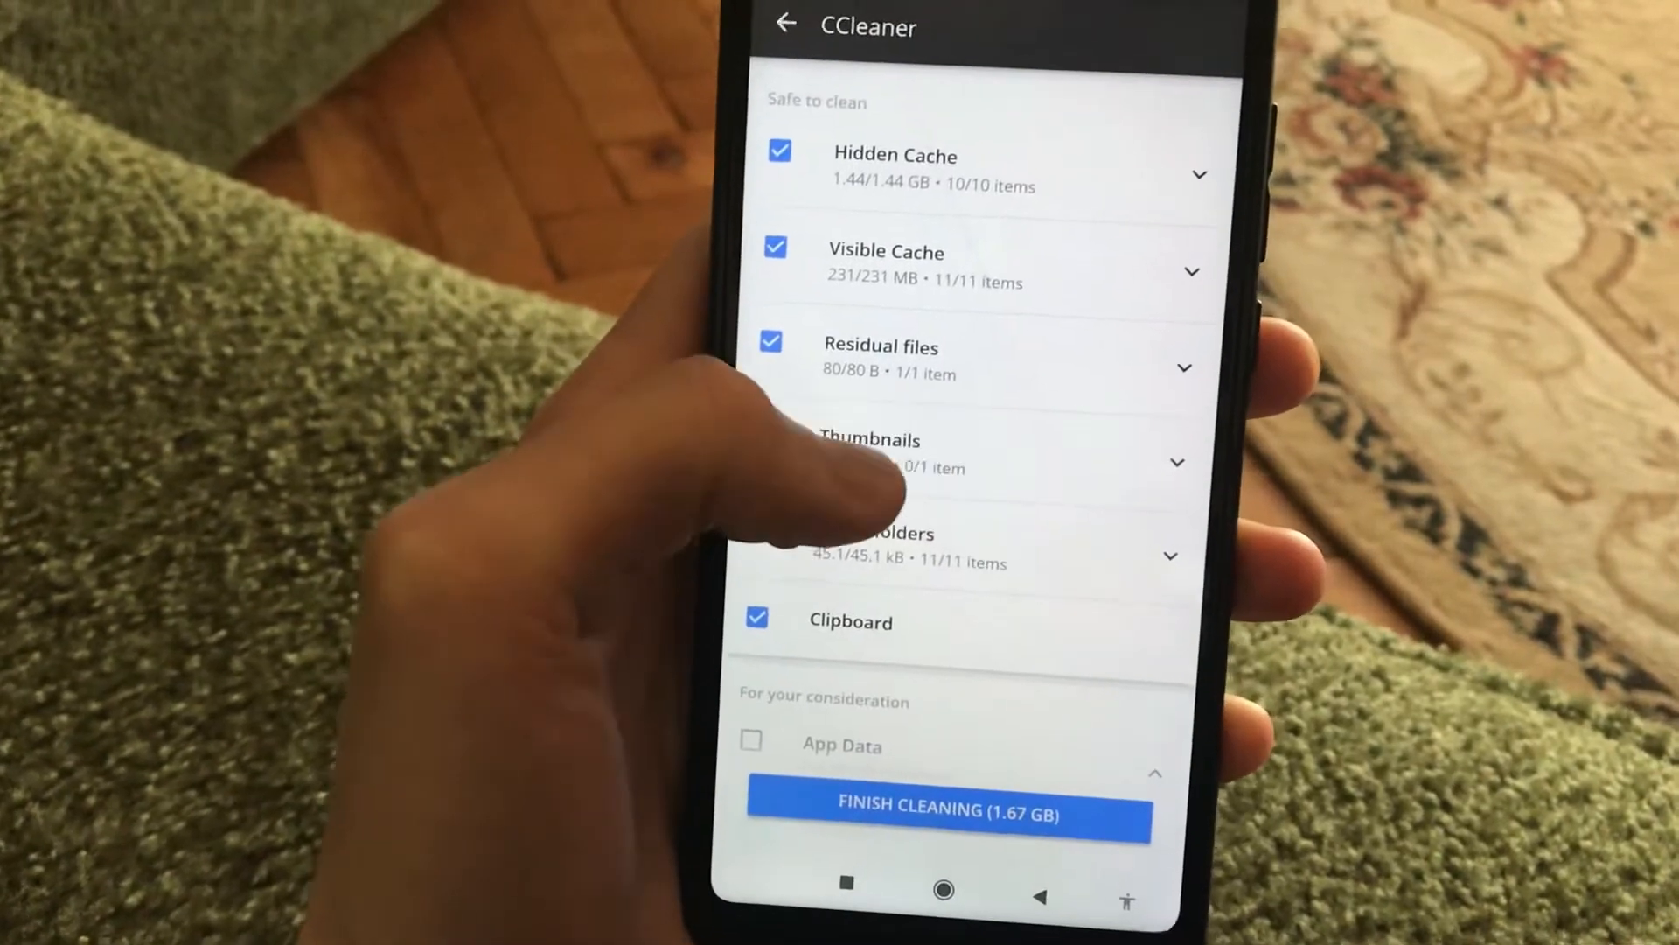
{"action": "scroll", "scroll_direction": "down", "scroll_amount": 3}
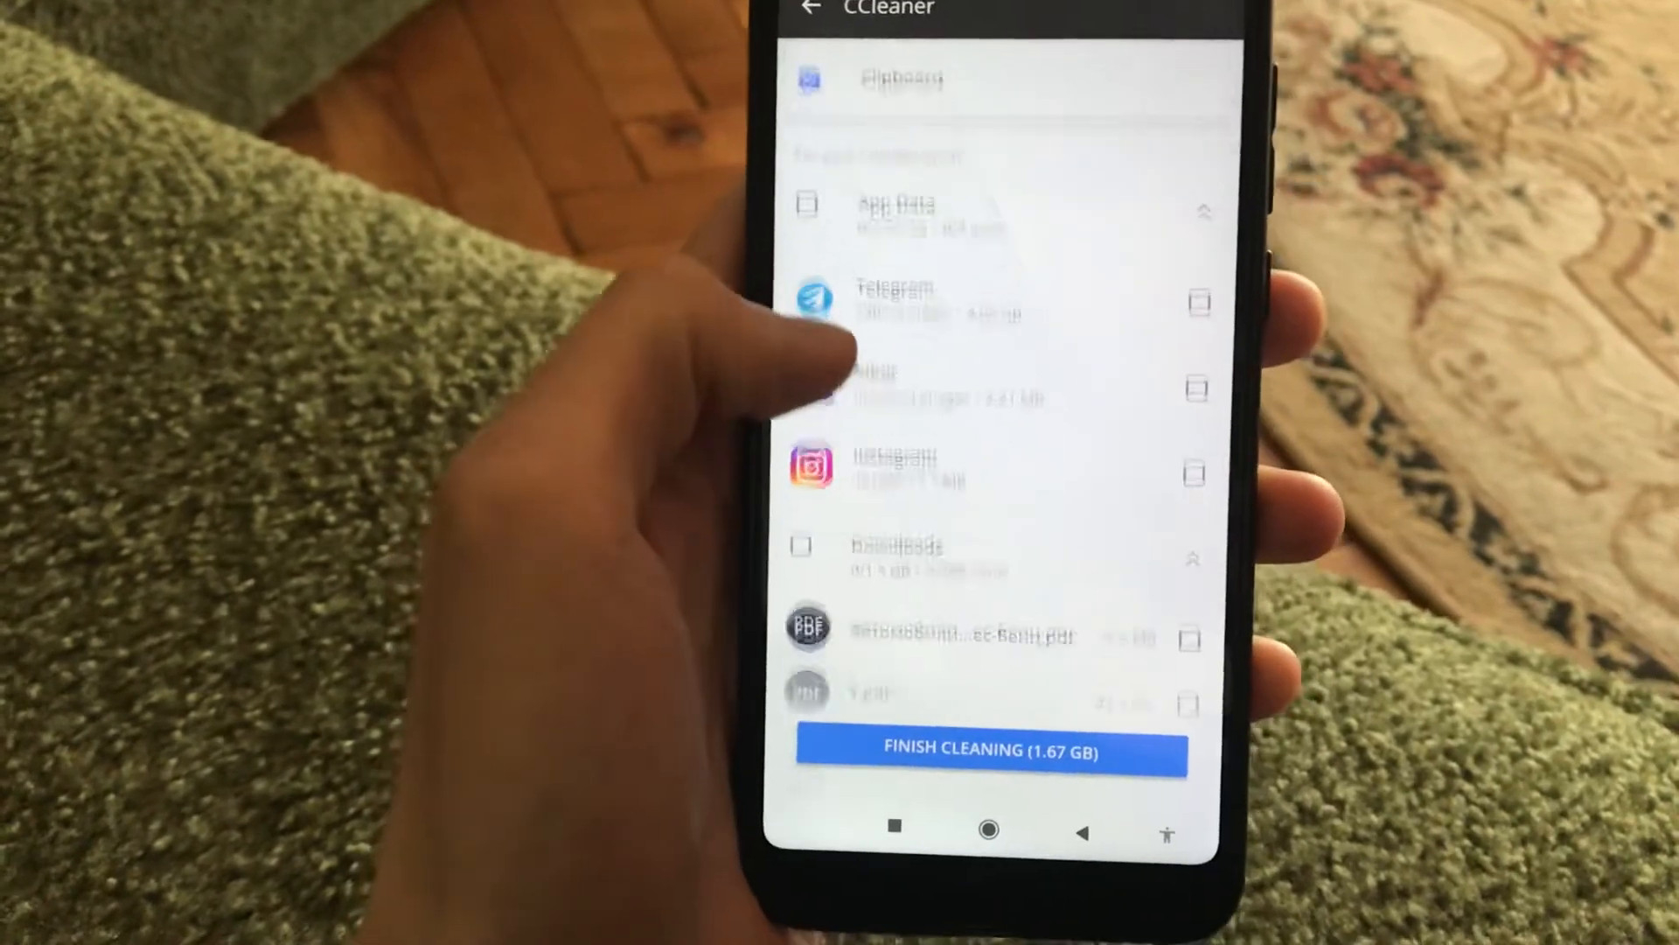
{"action": "scroll", "scroll_direction": "down", "scroll_amount": 3}
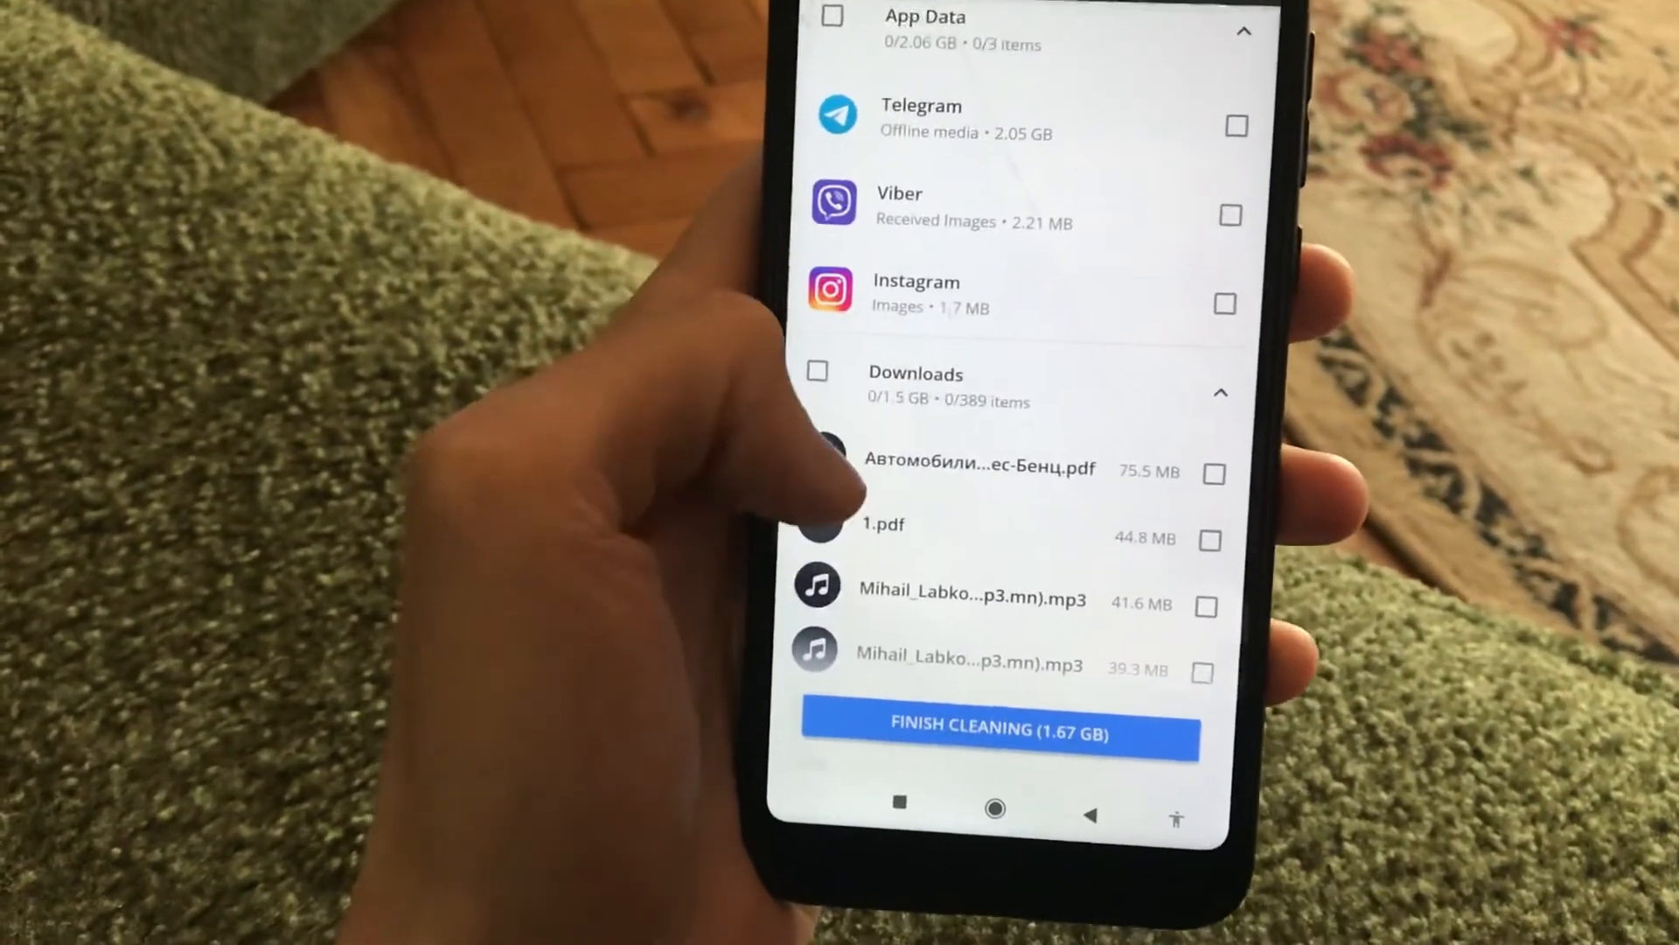
{"action": "scroll", "scroll_direction": "down", "scroll_amount": 3}
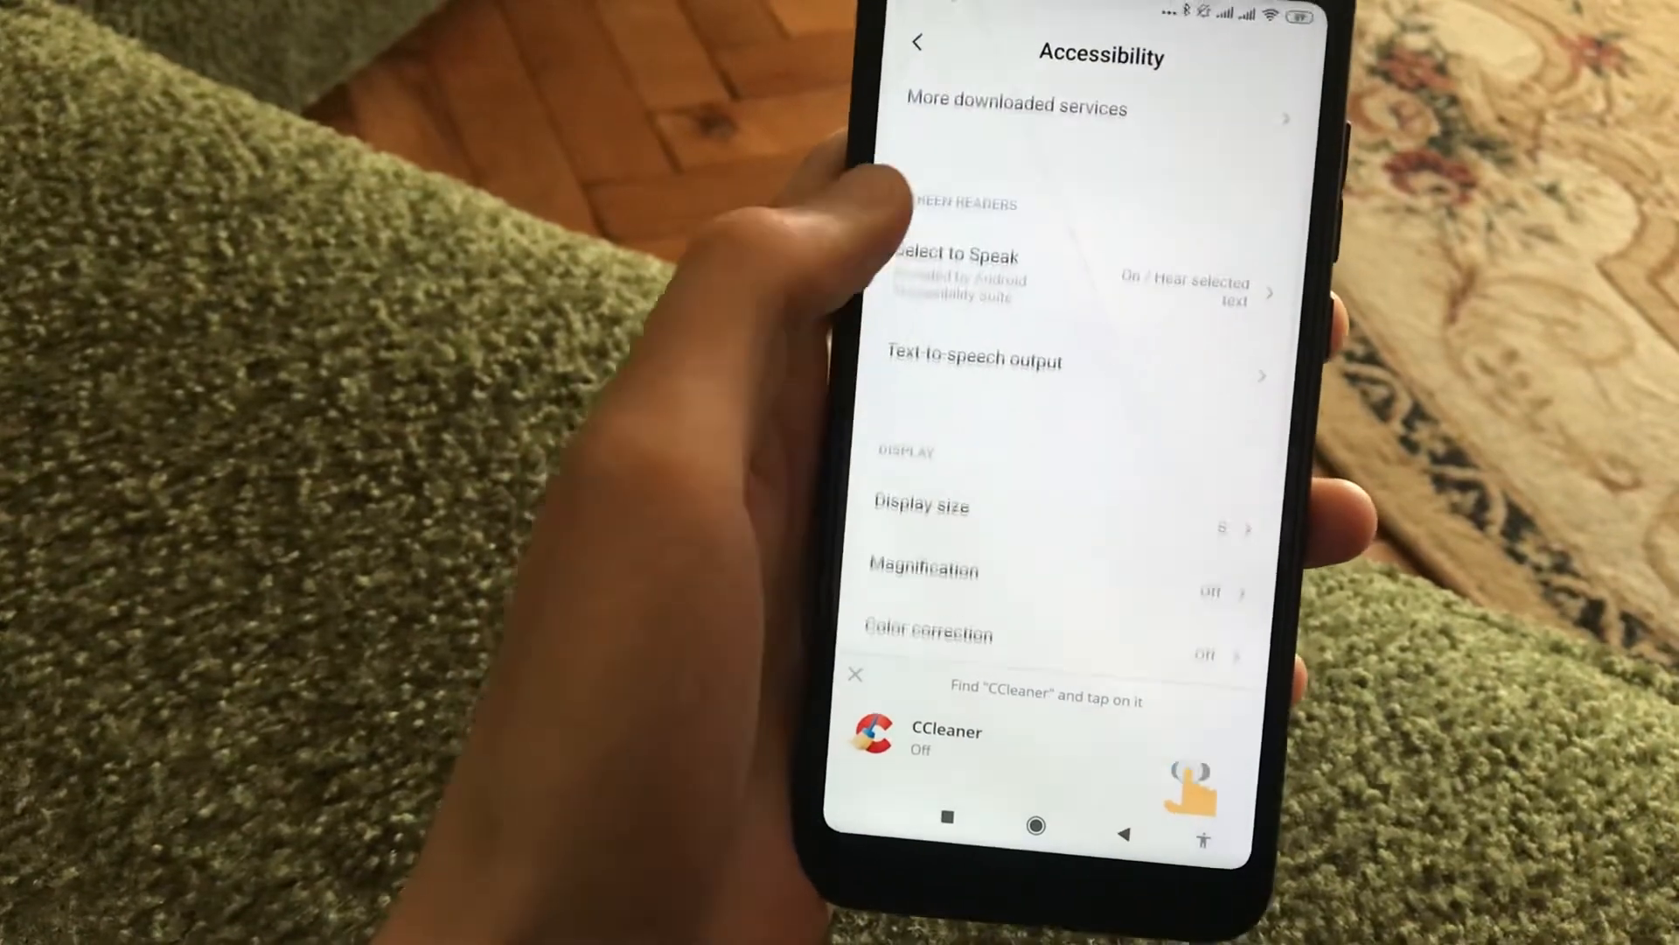
{"action": "scroll", "scroll_direction": "down", "scroll_amount": 3}
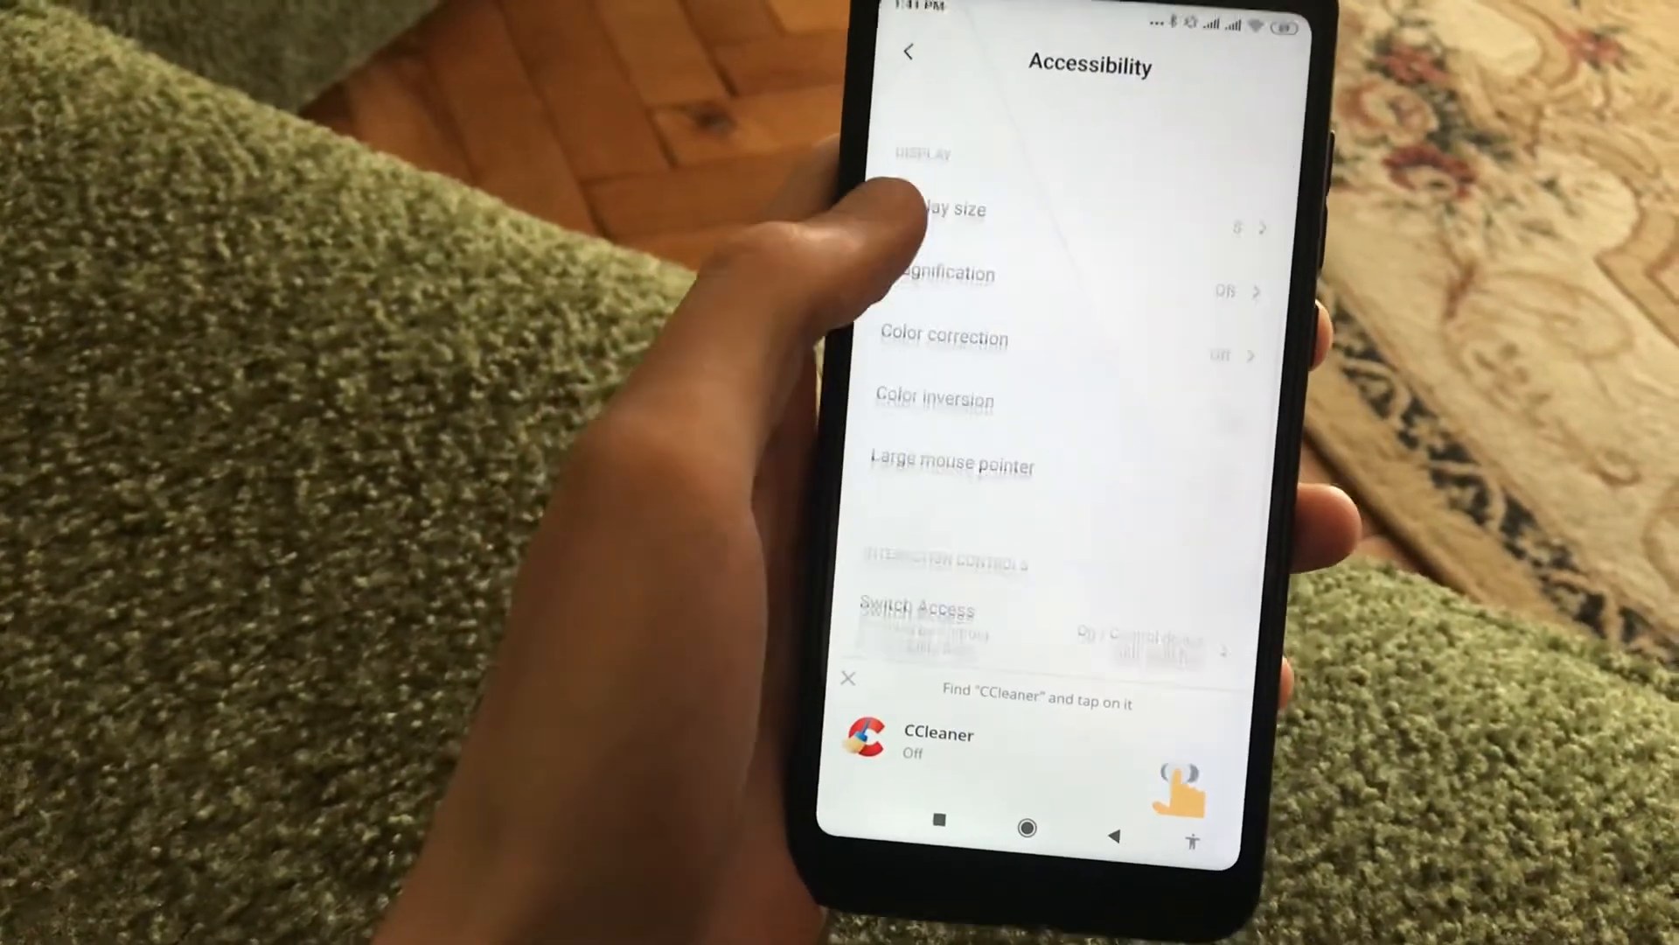
{"action": "scroll", "scroll_direction": "down", "scroll_amount": 3}
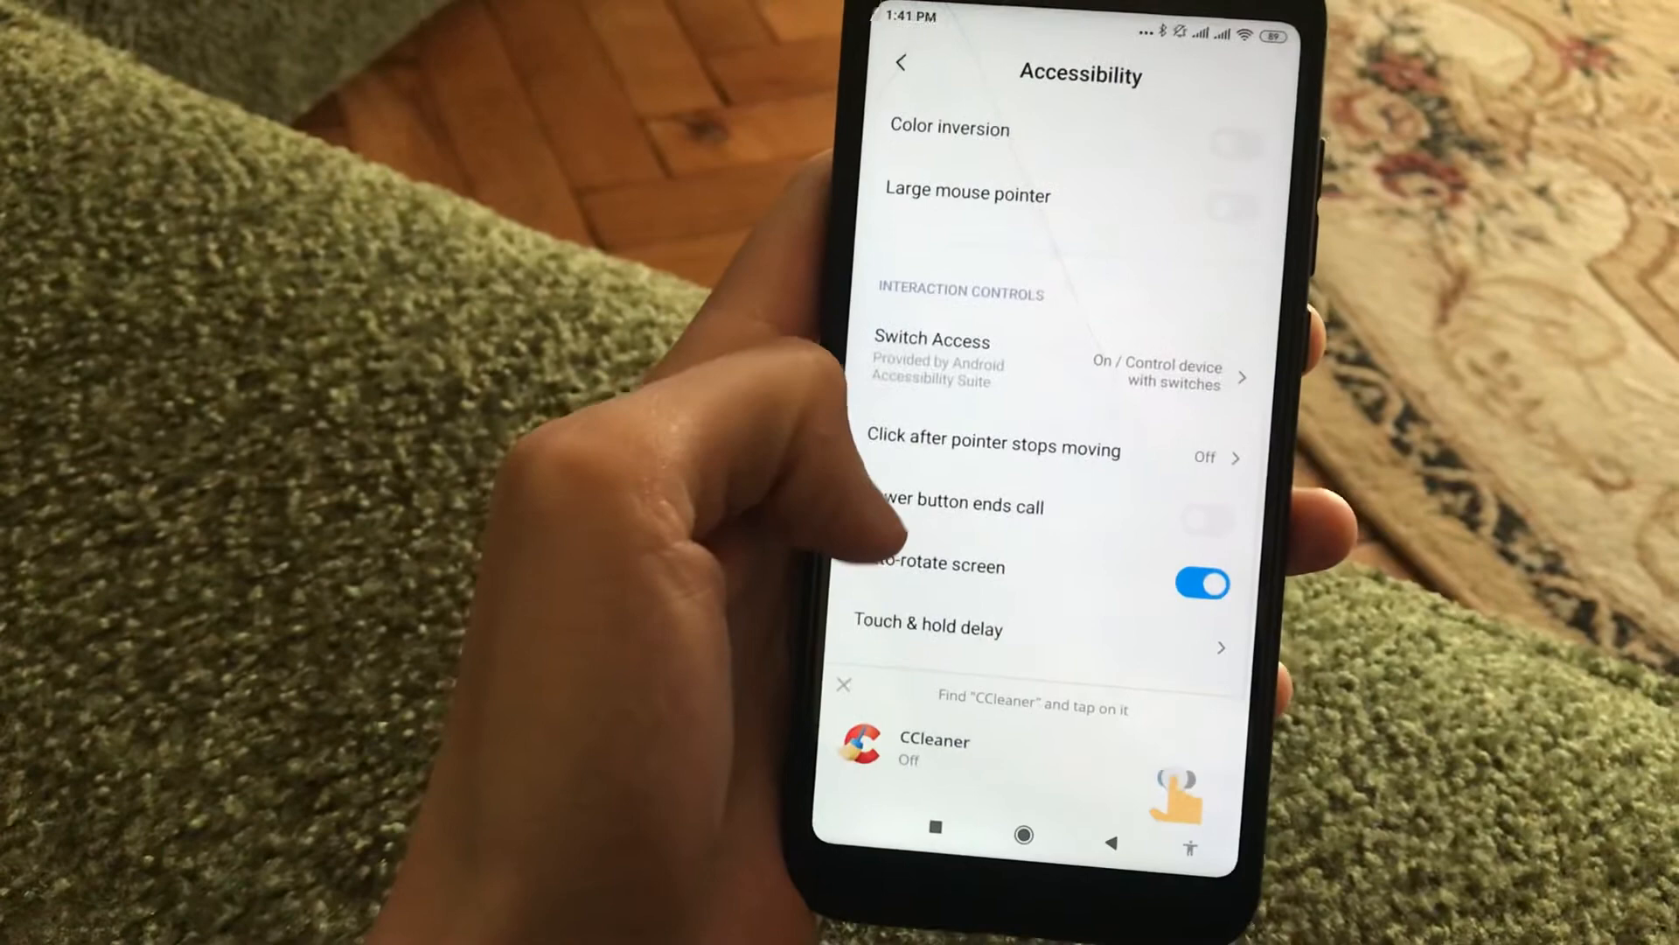
{"action": "scroll", "scroll_direction": "down", "scroll_amount": 3}
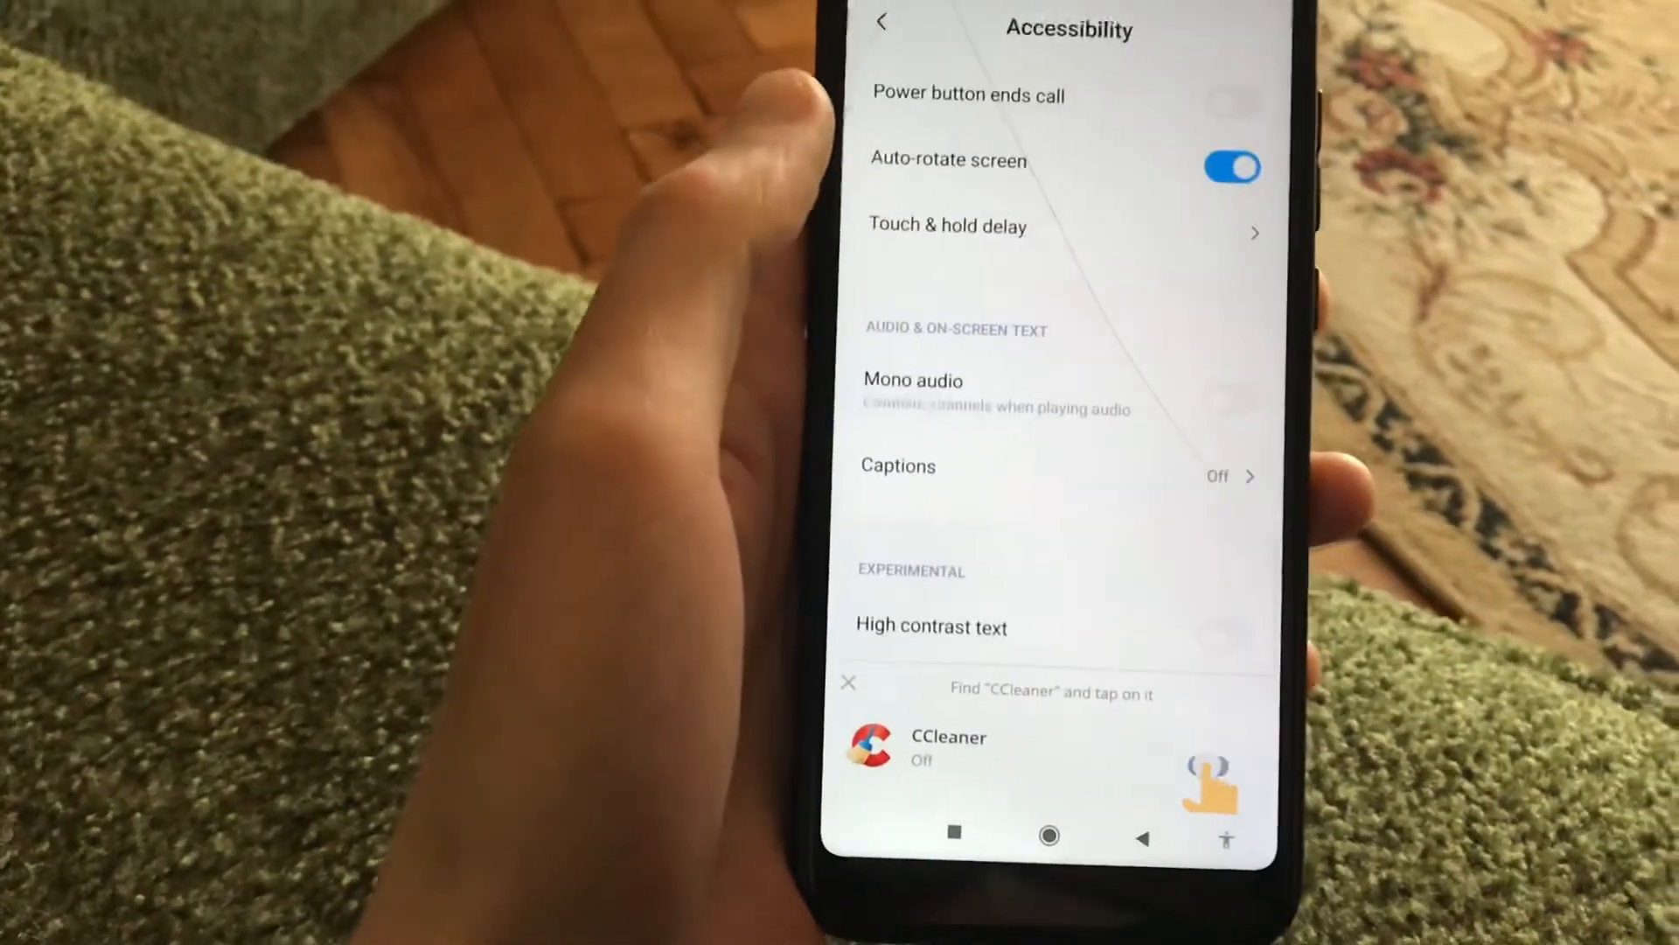
{"action": "scroll", "scroll_direction": "down", "scroll_amount": 3}
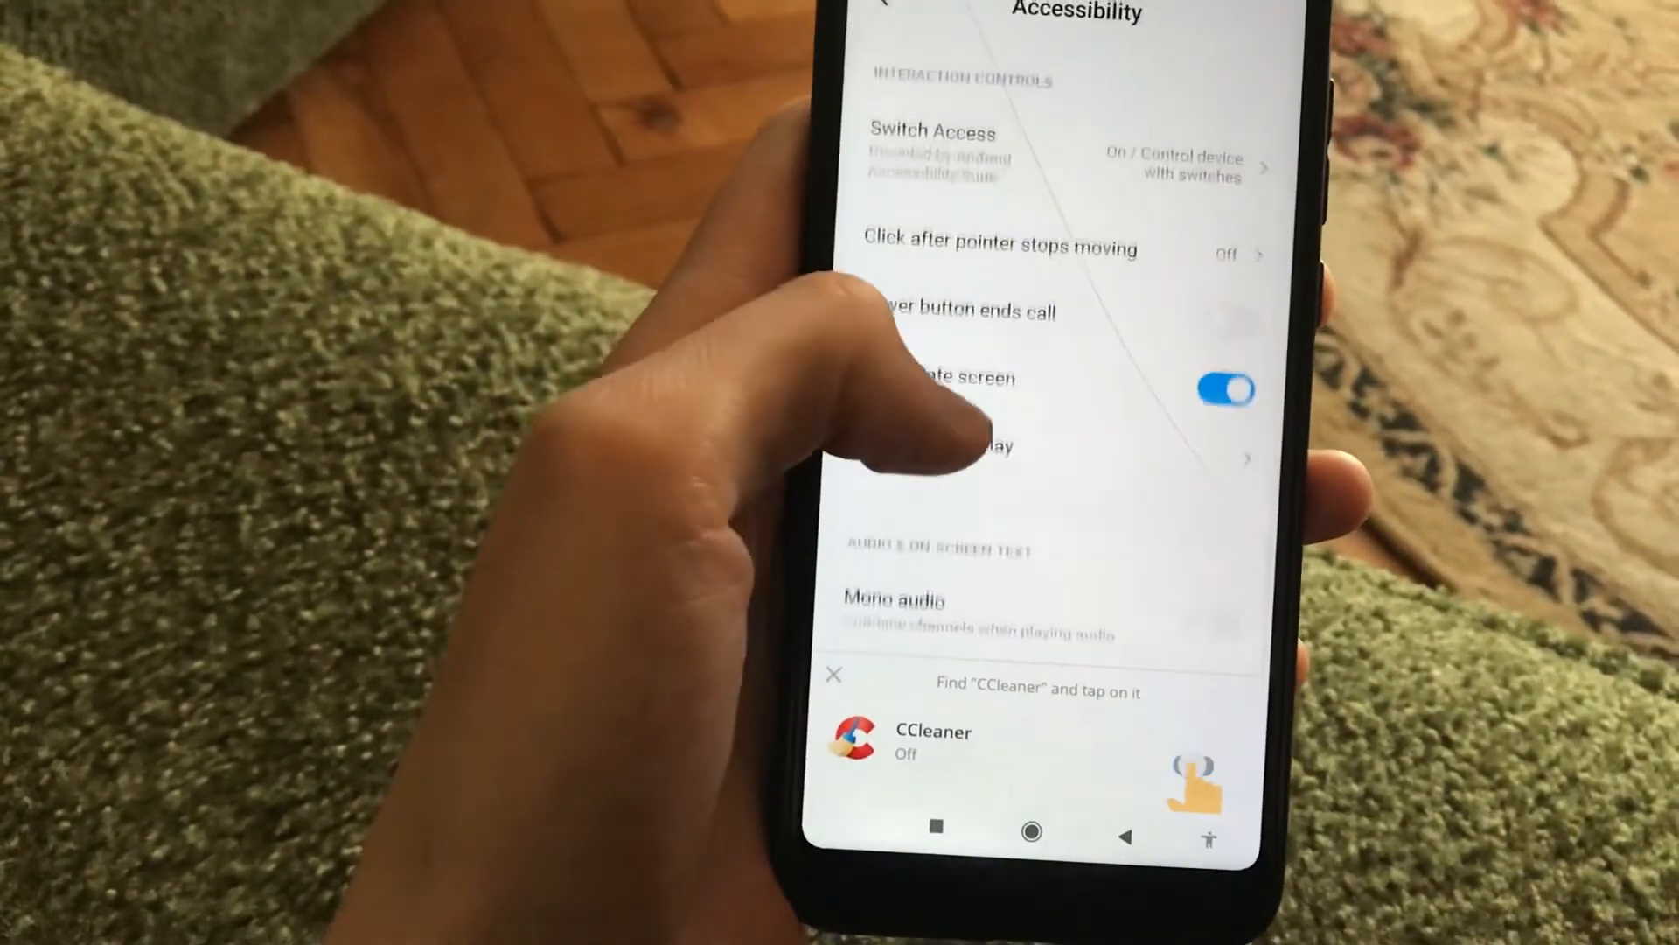